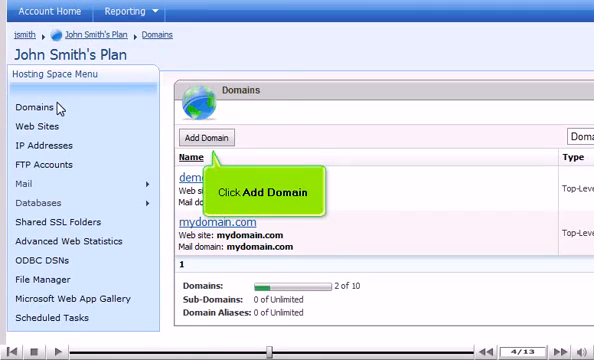
# Add subdomain test.mydomain.com with web site, DNS and instant alias, then open it in Edit Domain.
pyautogui.click(210, 137)
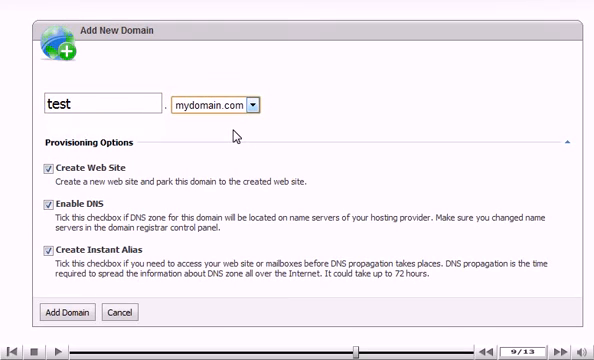
pyautogui.click(66, 312)
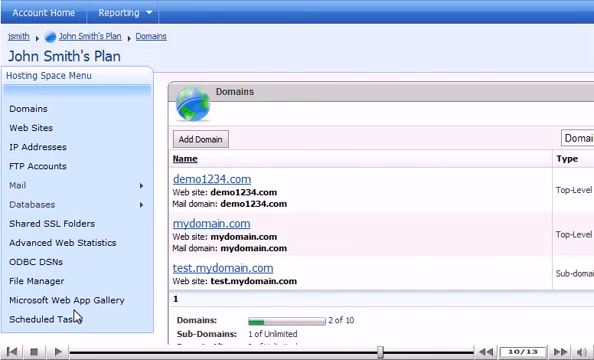
pyautogui.click(214, 268)
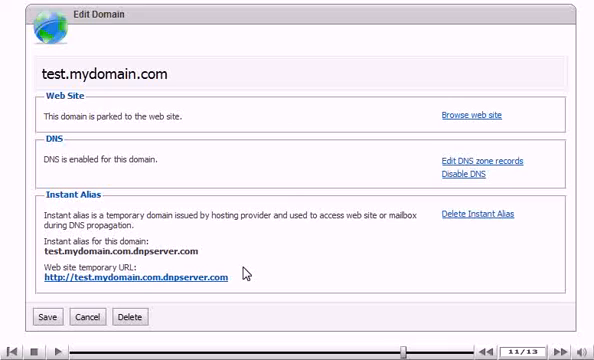